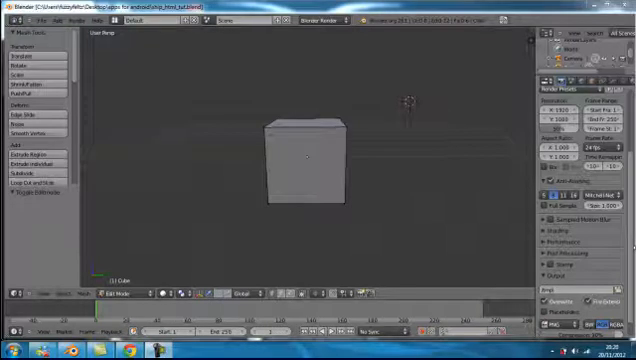
mouse_move(135, 99)
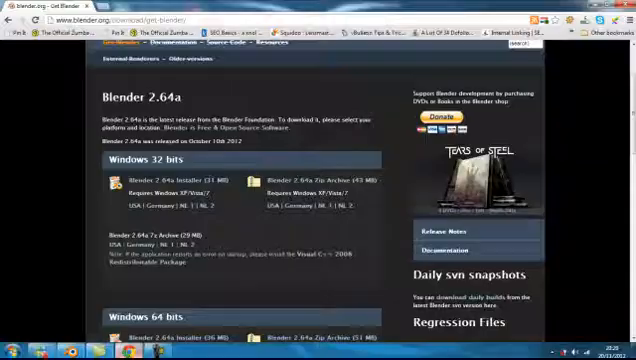
Browse the blender.org Features & Gallery page
scroll(up, 3)
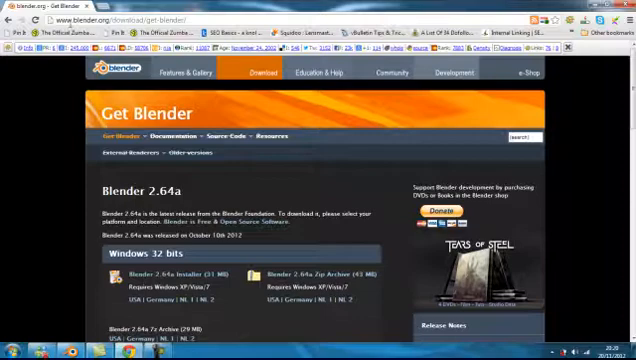
mouse_move(366, 158)
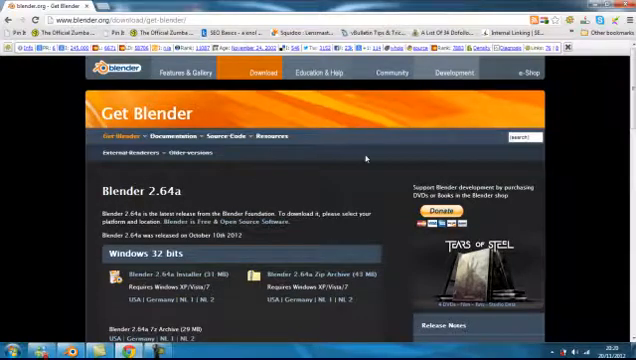
click(196, 78)
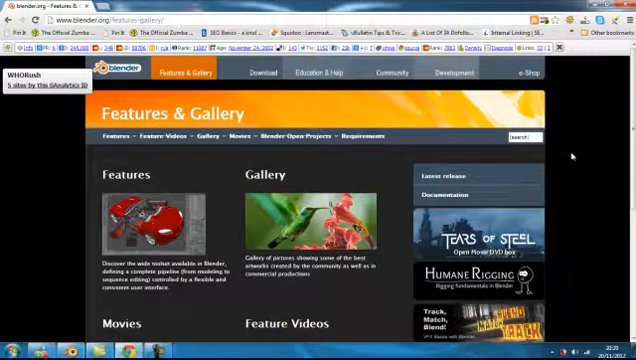
scroll(down, 3)
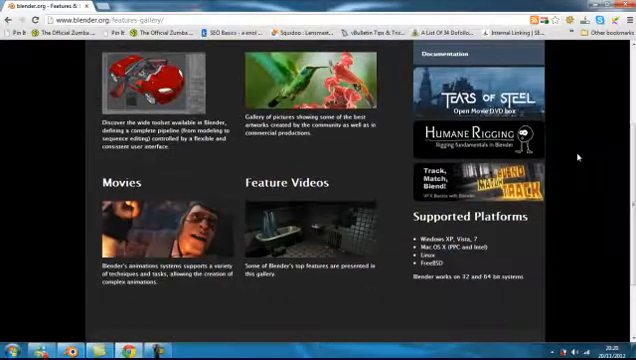
scroll(up, 3)
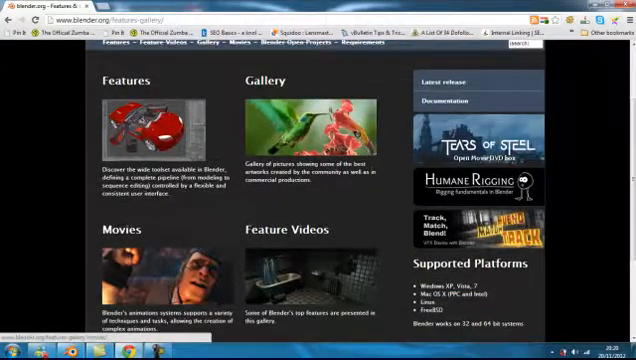
scroll(up, 3)
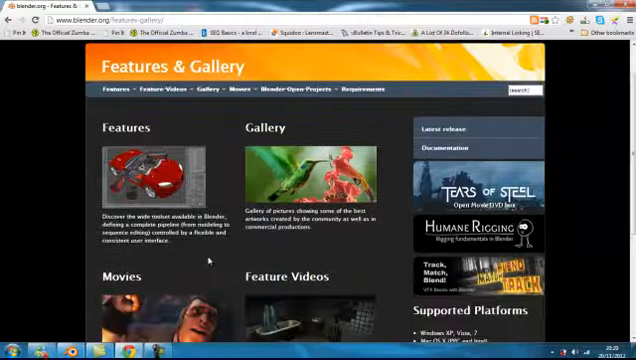
scroll(down, 3)
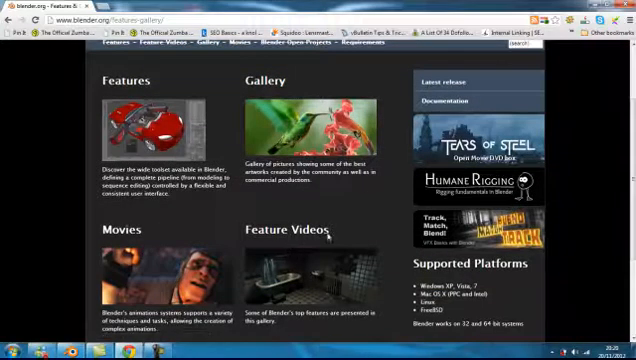
mouse_move(585, 127)
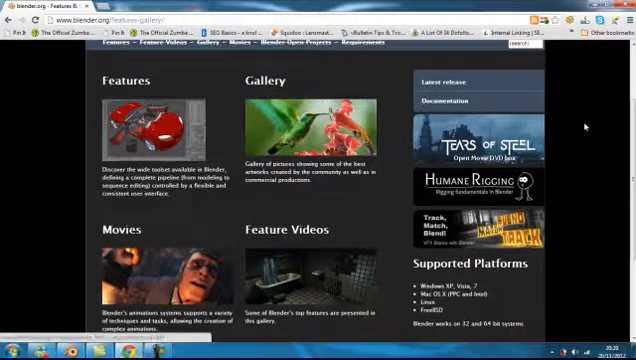
scroll(up, 3)
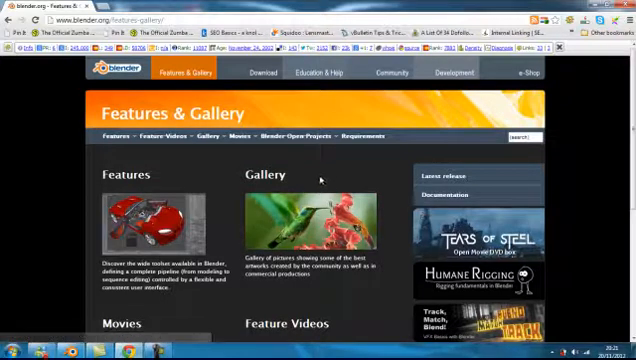
mouse_move(313, 176)
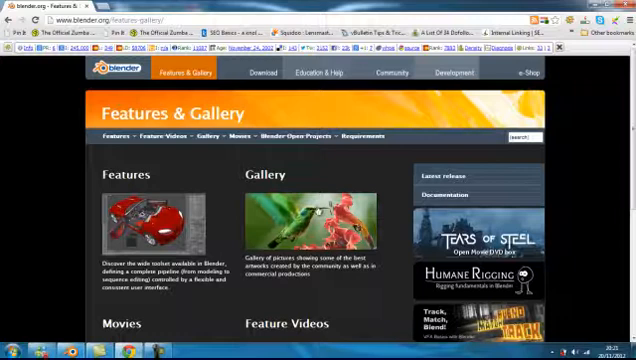
mouse_move(340, 183)
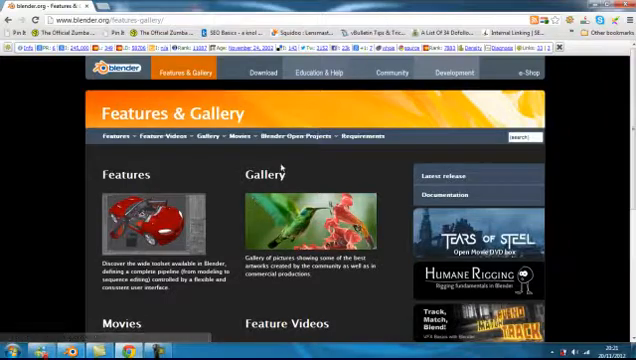
scroll(down, 3)
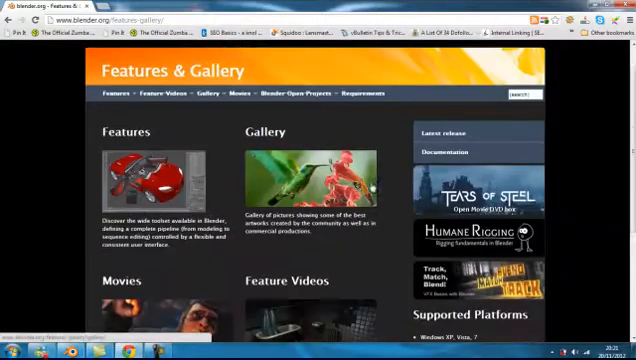
scroll(down, 3)
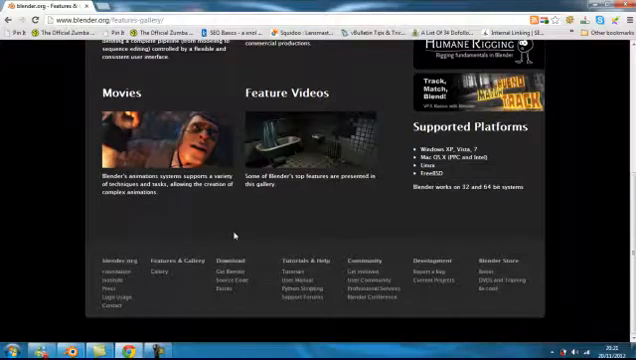
scroll(up, 3)
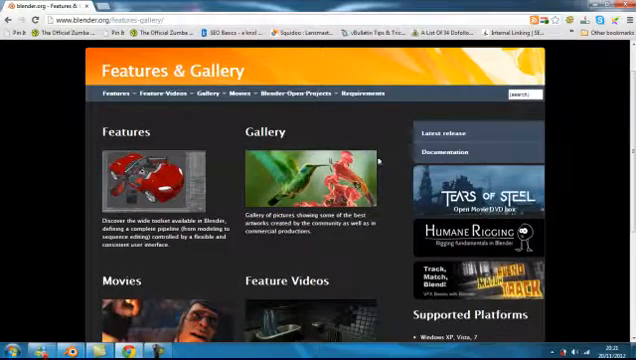
scroll(up, 3)
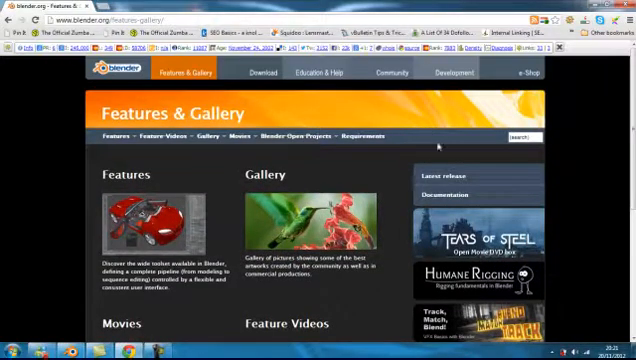
Return to the Get Blender download page and scroll through it
click(268, 76)
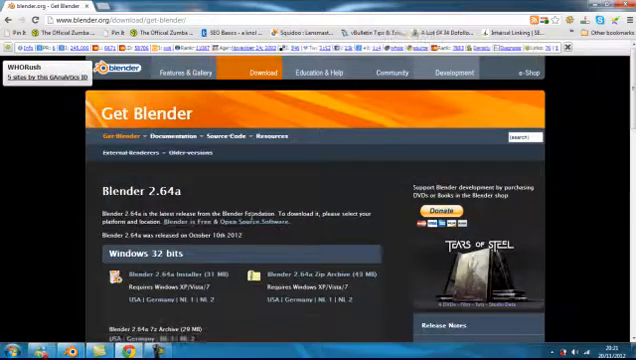
scroll(down, 3)
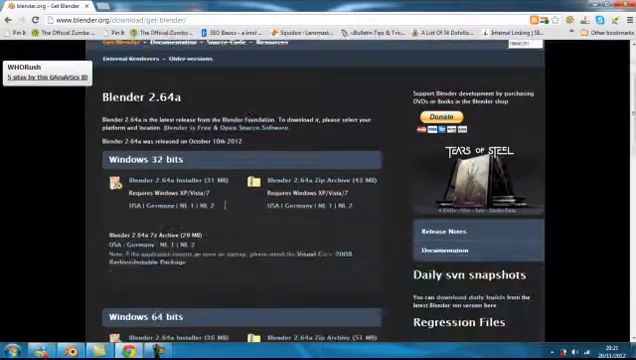
scroll(down, 3)
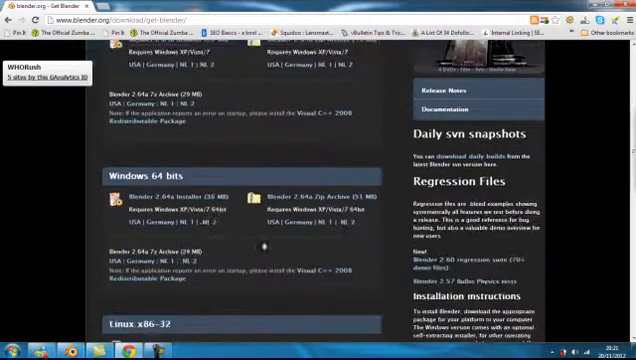
scroll(up, 3)
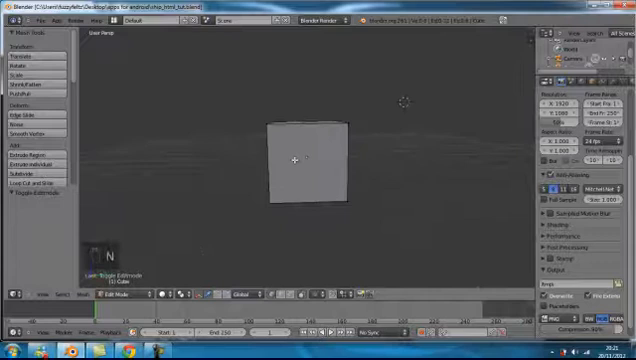
mouse_move(219, 208)
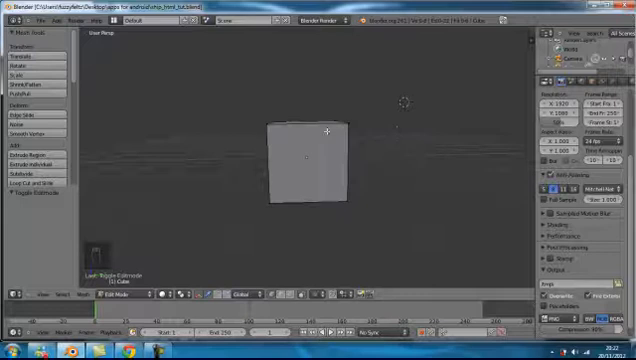
mouse_move(127, 162)
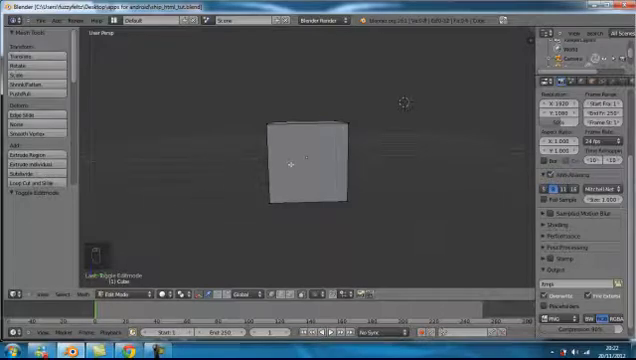
Delete the default cube's geometry and add a UV sphere mesh in its place
key(a)
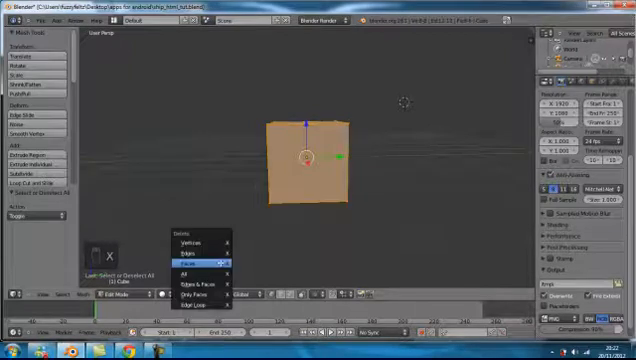
mouse_move(195, 300)
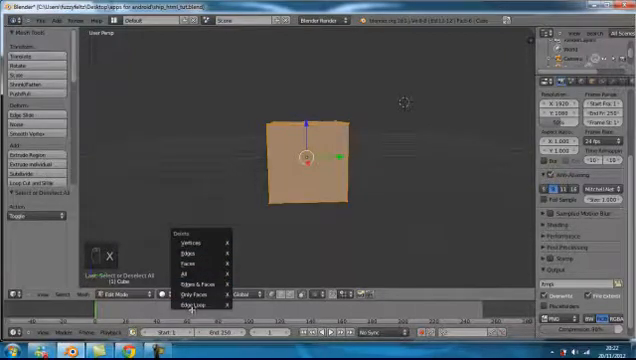
click(193, 299)
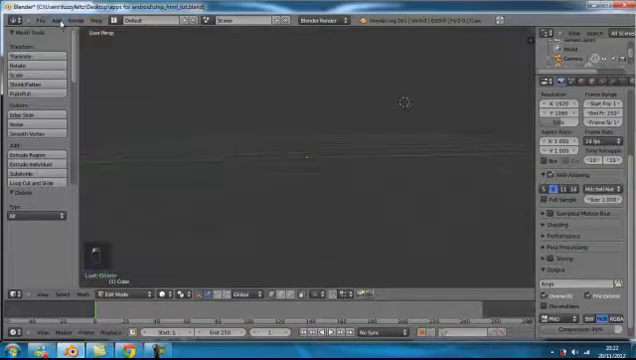
click(64, 20)
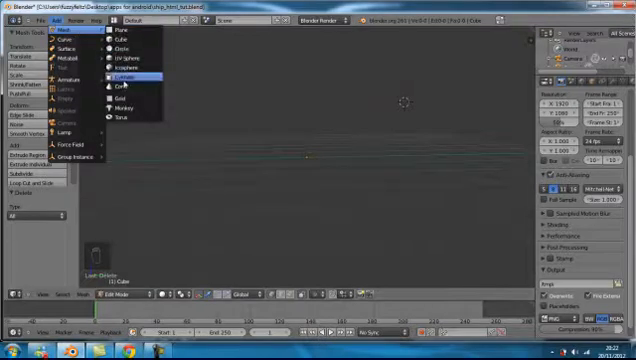
mouse_move(120, 58)
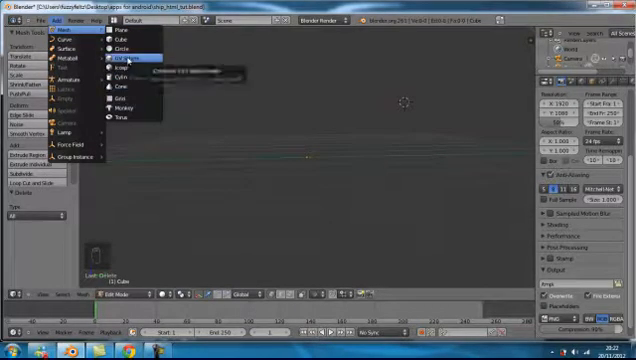
click(128, 62)
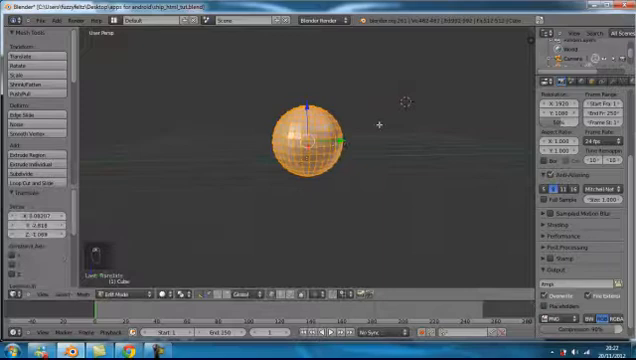
Nudge the new UV sphere slightly upward, then deselect all
key(a)
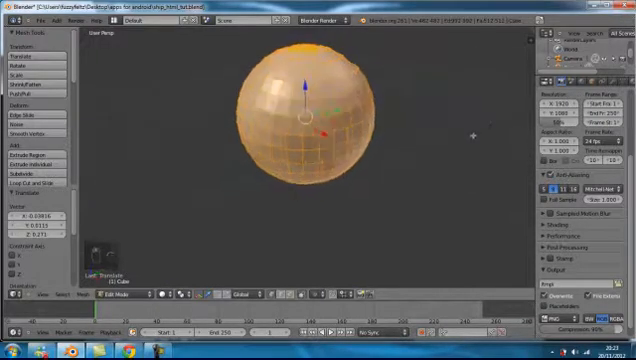
key(a)
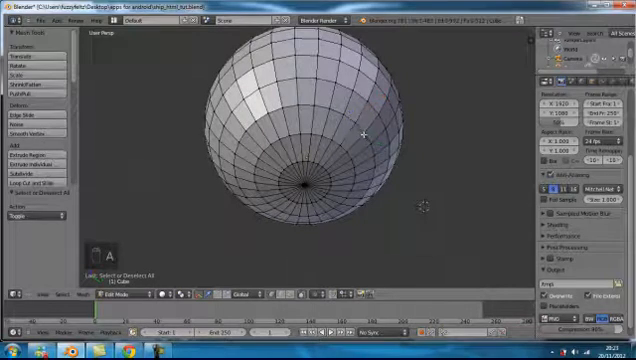
click(365, 139)
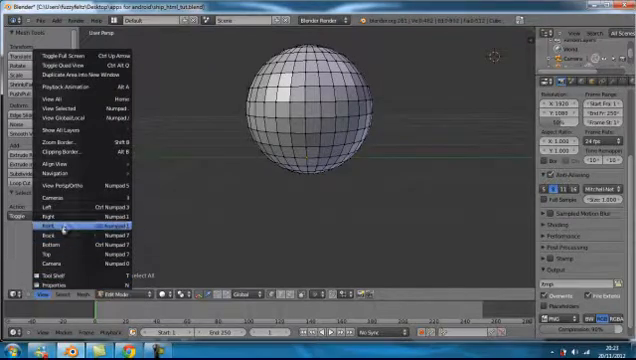
Delete the sphere's left-half vertices from front wireframe view, keeping the right half
click(54, 231)
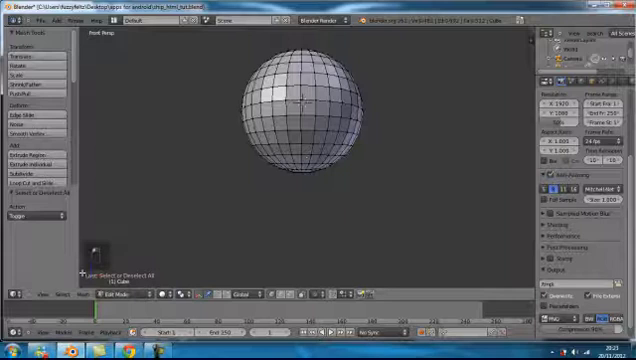
click(42, 296)
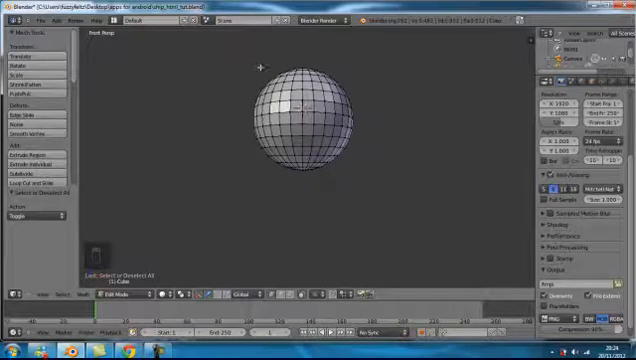
key(z)
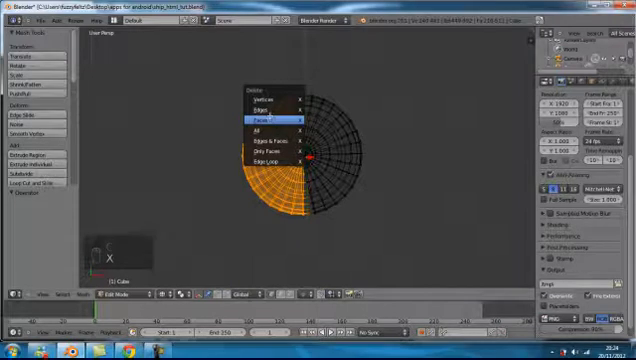
click(262, 121)
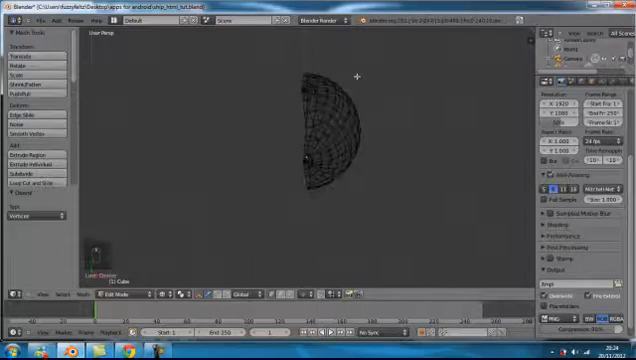
key(ctrl+z)
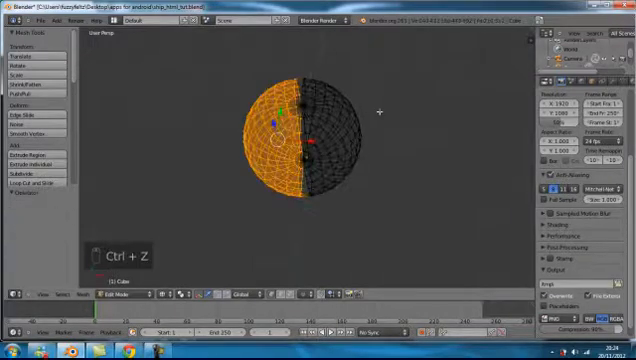
key(ctrl+z)
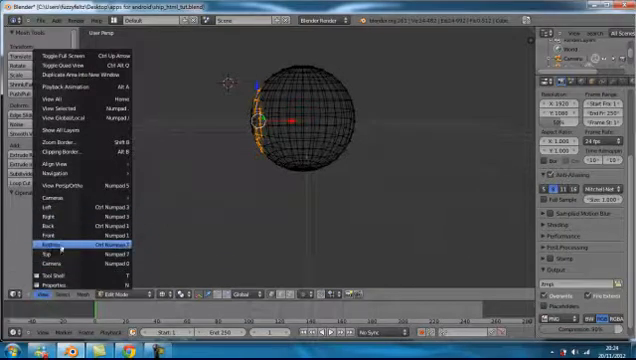
click(55, 242)
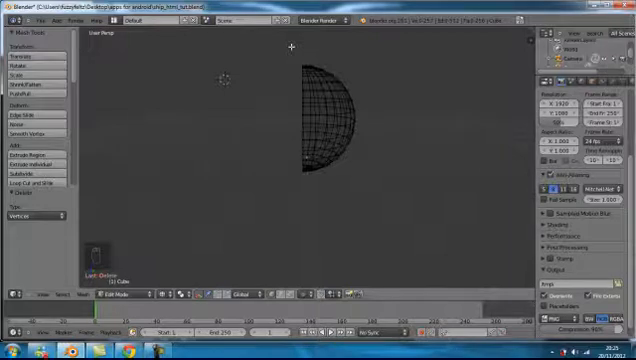
Add a Mirror modifier with Clipping enabled to the half sphere
key(a)
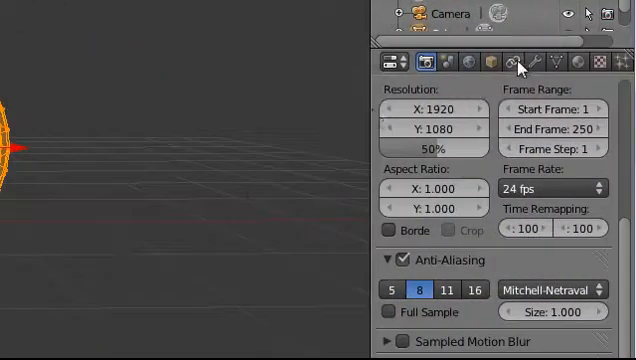
mouse_move(538, 62)
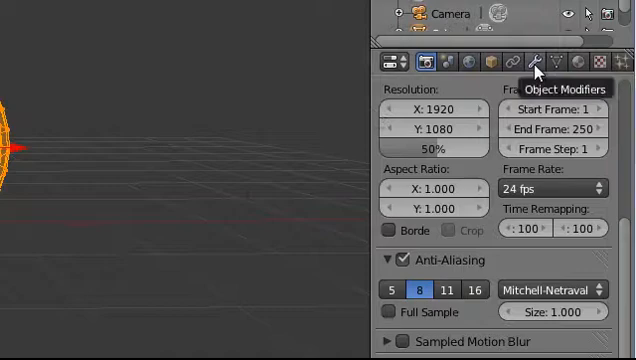
click(536, 62)
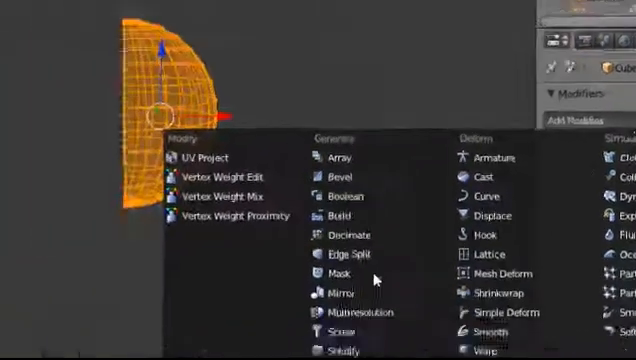
click(332, 293)
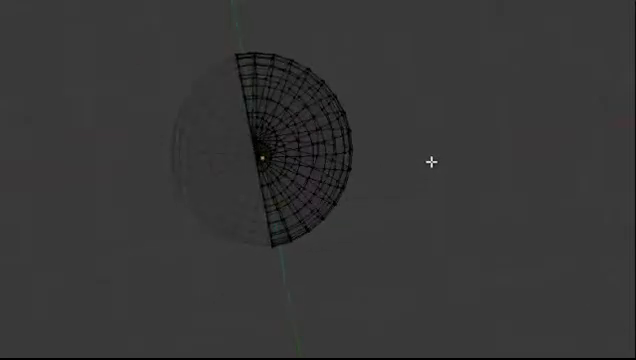
click(290, 150)
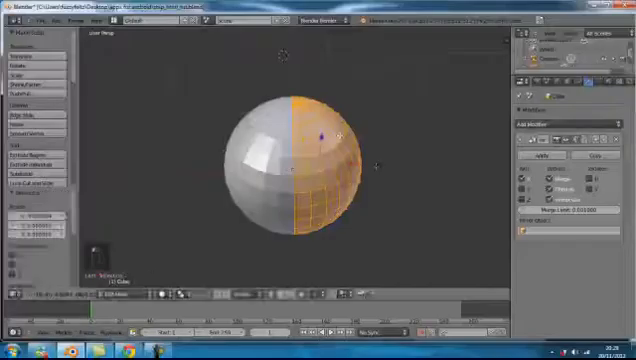
key(a)
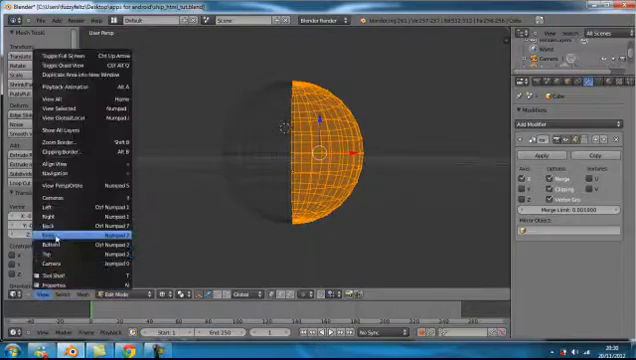
click(47, 244)
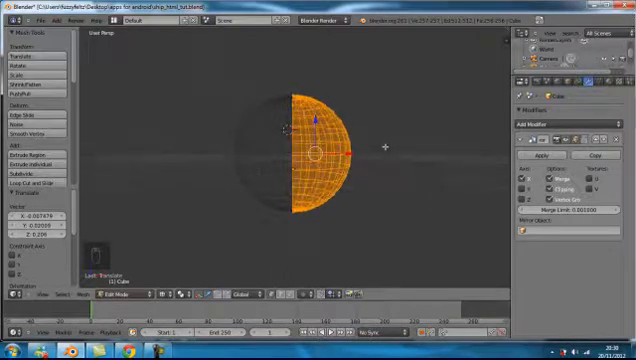
key(a)
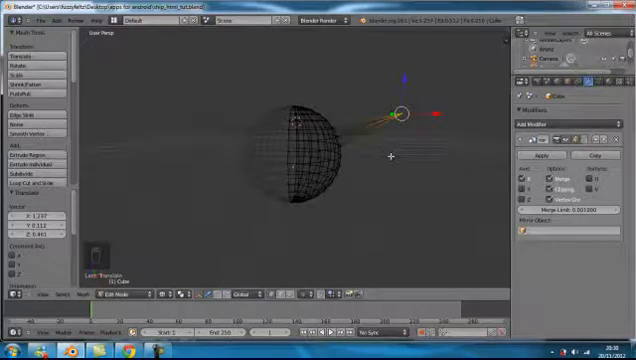
key(ctrl+z)
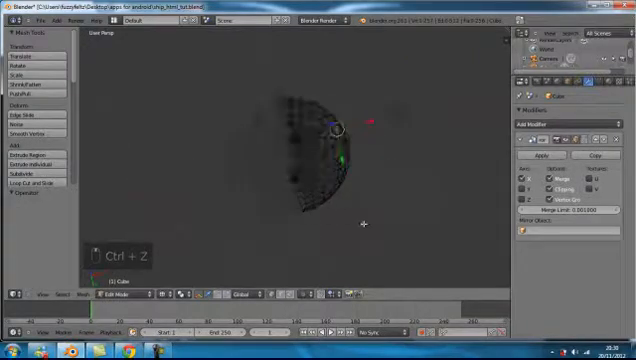
key(ctrl+z)
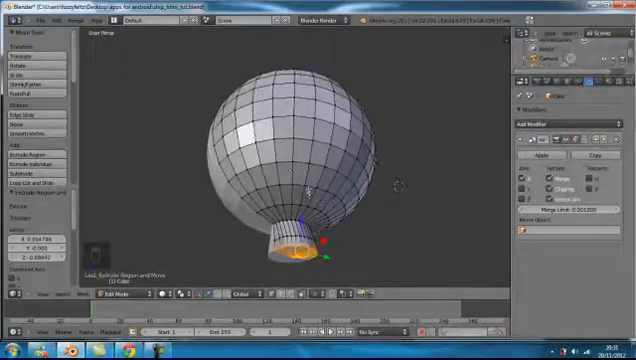
Extrude the sphere's bottom vertex ring downward into a short tube
key(a)
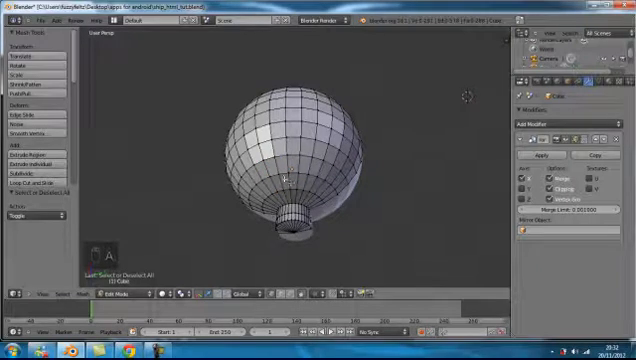
click(283, 178)
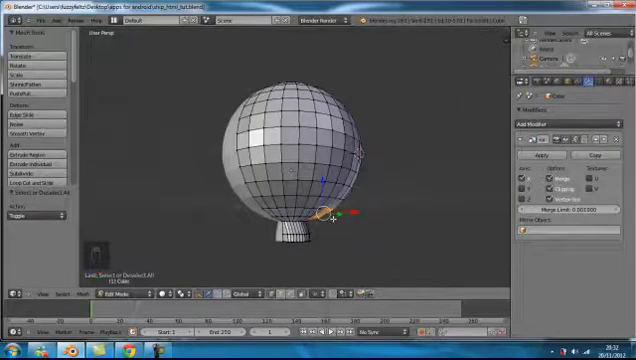
key(e)
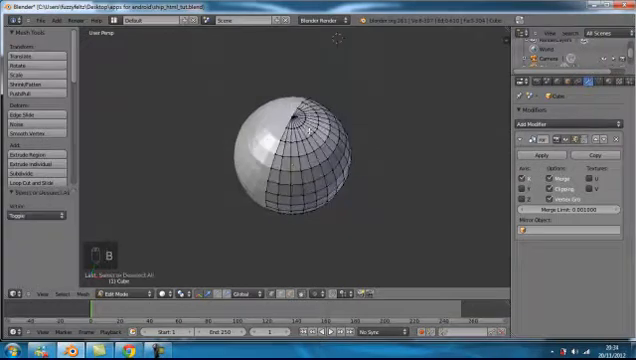
Box-select the sphere's top pole vertex and move it
click(298, 108)
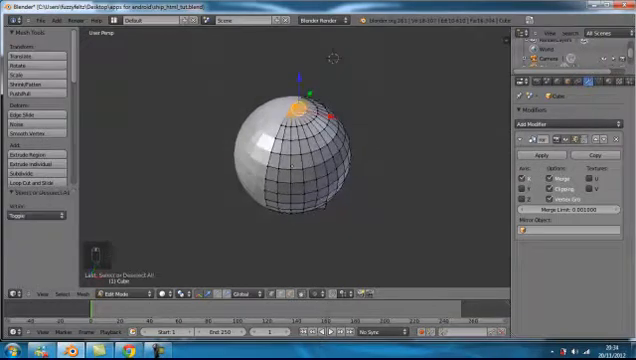
key(e)
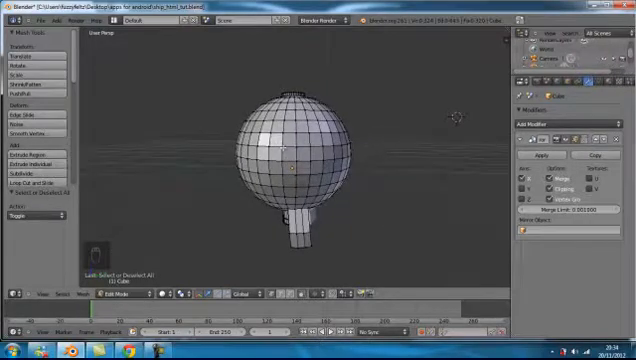
click(287, 141)
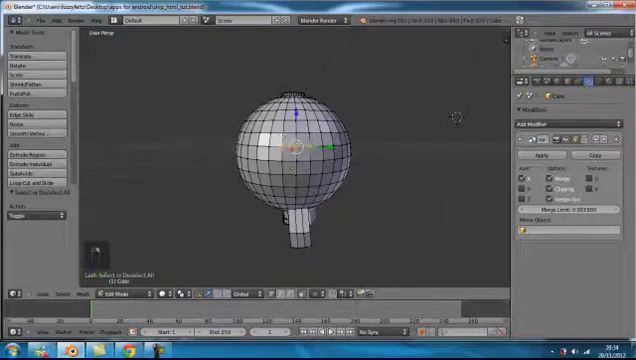
Extrude a side face outward and scale its tip down into a tapered wing
key(b)
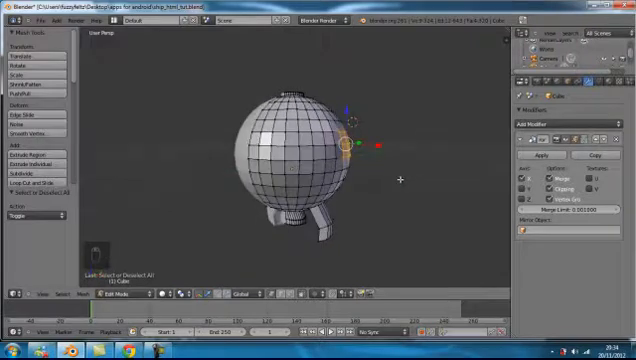
key(e)
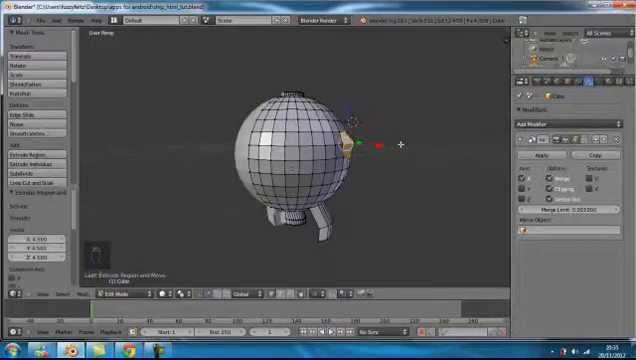
key(ctrl+z)
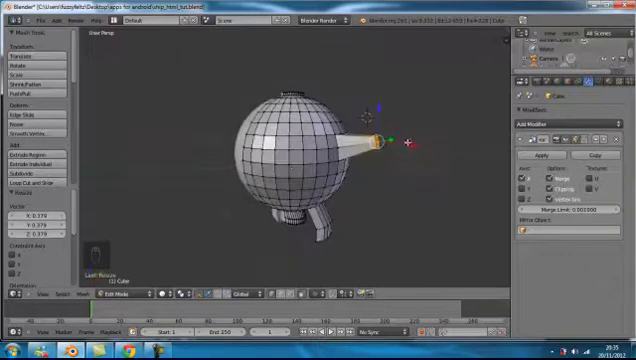
key(g)
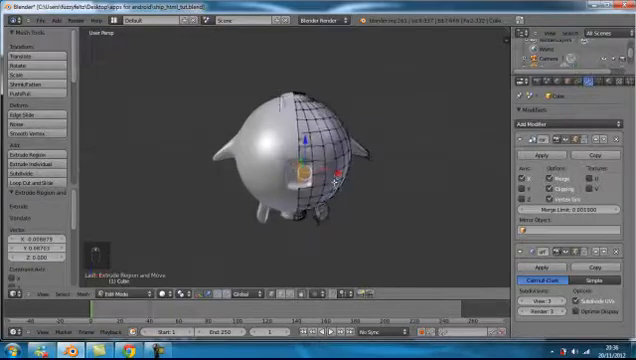
Extrude the selected front faces to start the window
key(z)
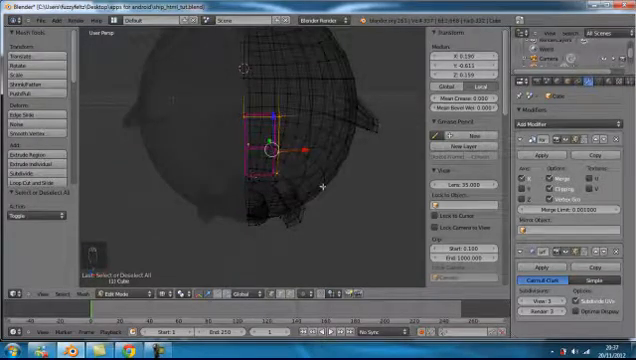
Crease the window faces with Shift+E, undo mistakes, and return to Object Mode
key(ctrl+z)
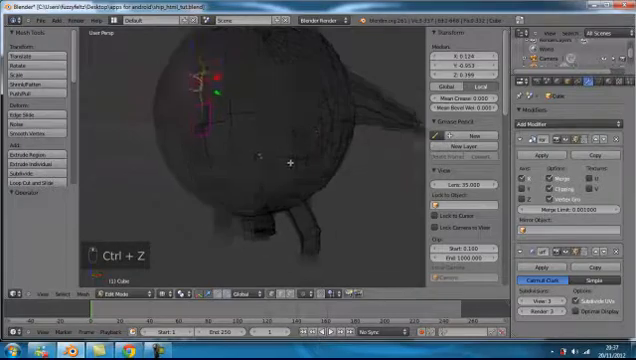
key(ctrl+z)
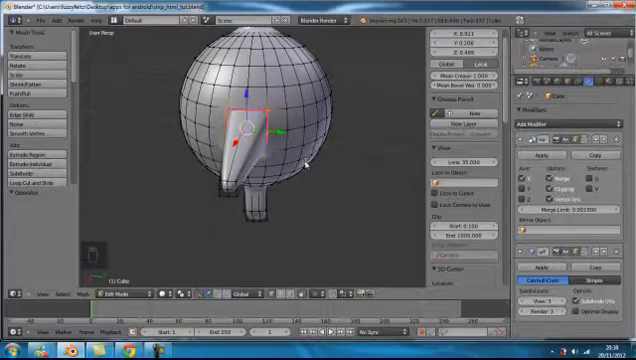
key(Tab)
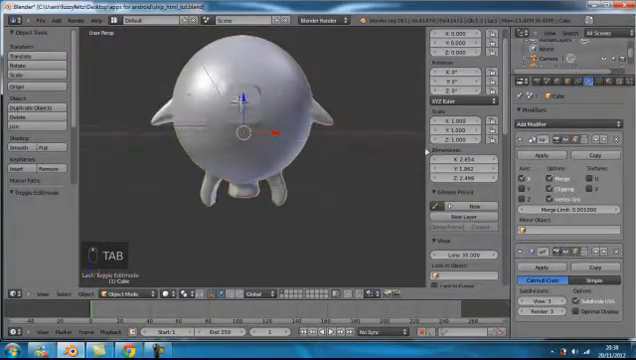
key(Tab)
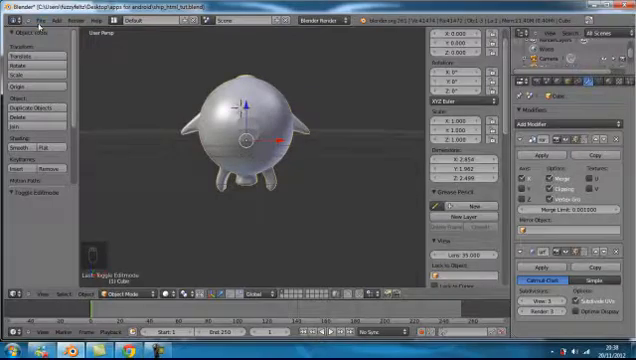
mouse_move(349, 127)
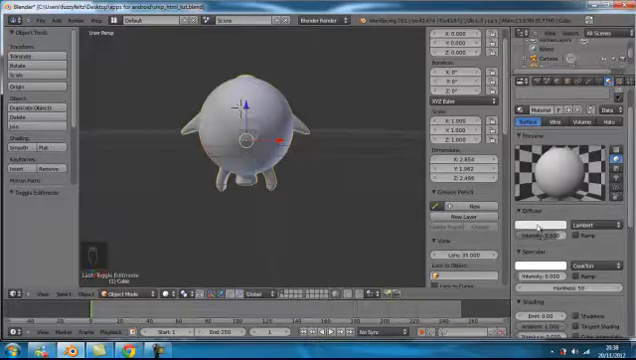
Set the spaceship material's diffuse colour to red
click(548, 210)
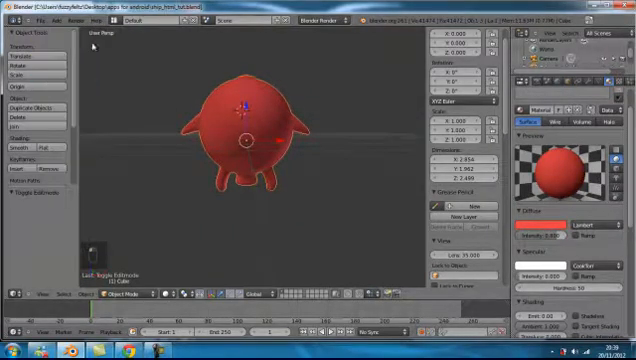
click(72, 18)
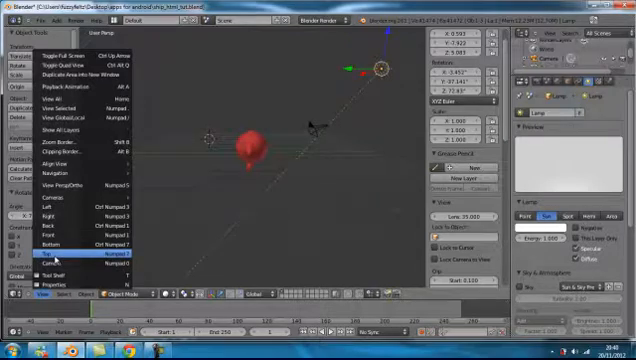
Check the scene from top and preset viewpoints, then start rendering the image from the camera
click(48, 263)
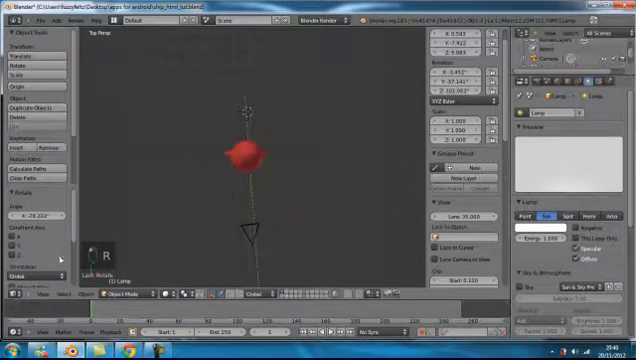
click(45, 293)
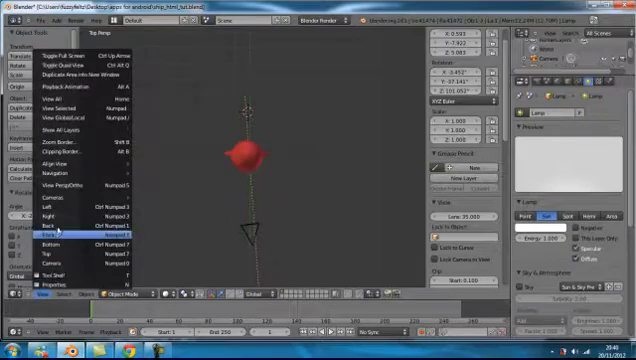
click(53, 225)
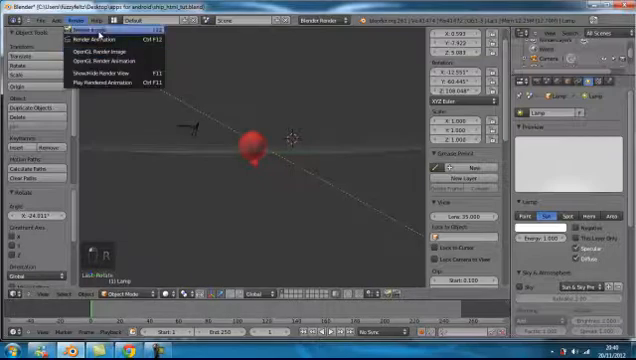
click(96, 34)
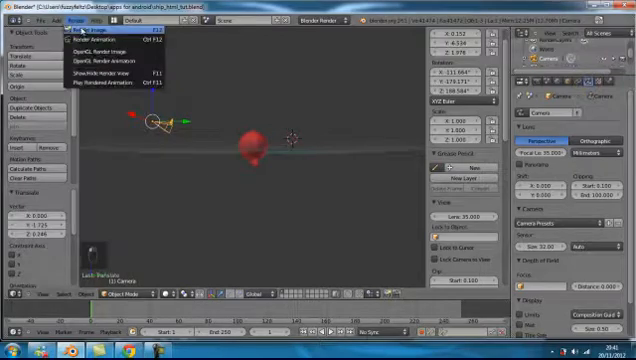
click(90, 37)
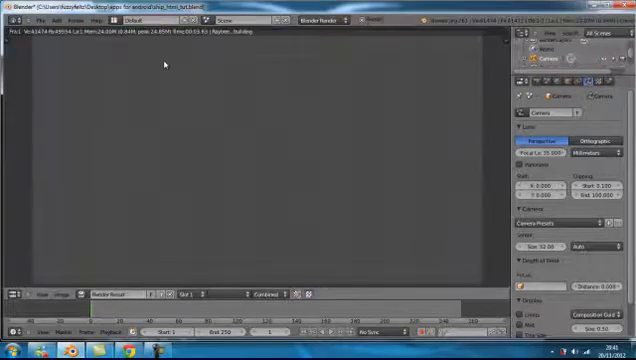
mouse_move(200, 123)
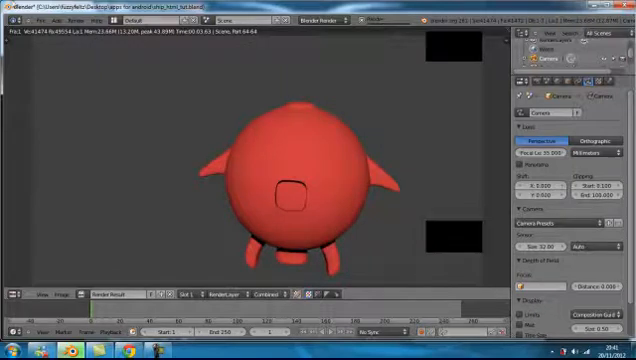
Finish with the completed camera render of the red winged spaceship with feet and window
click(15, 19)
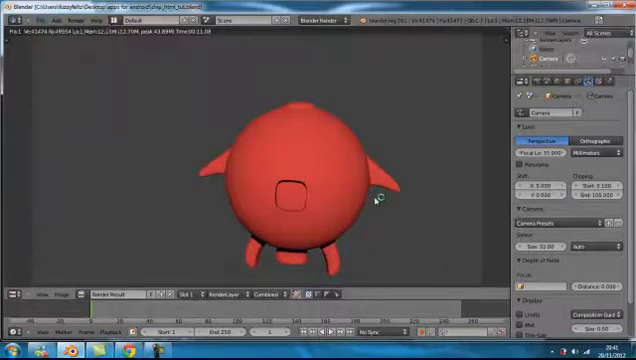
mouse_move(330, 227)
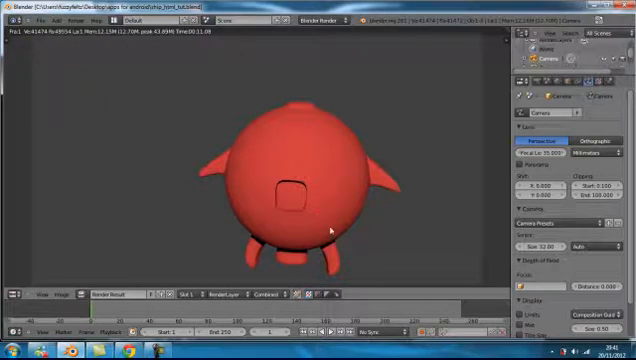
mouse_move(450, 213)
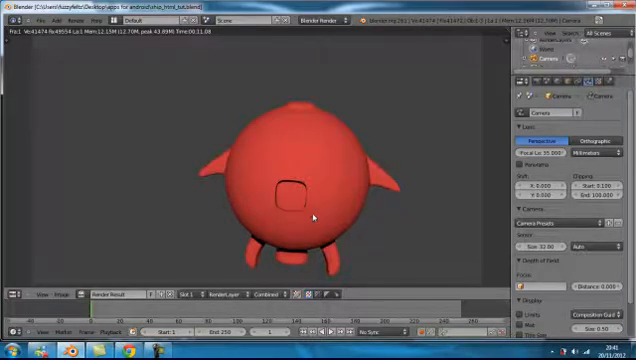
mouse_move(443, 204)
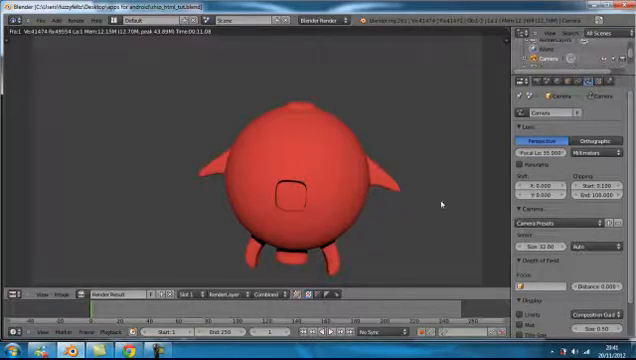
mouse_move(318, 170)
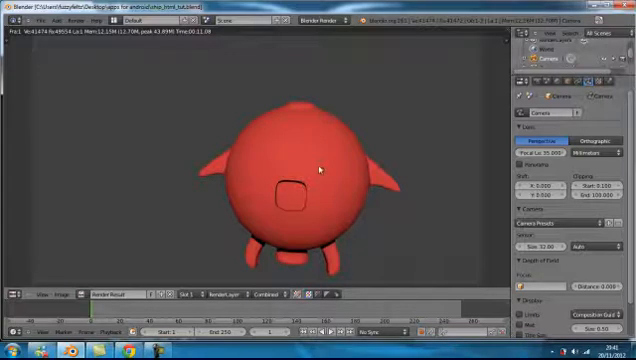
mouse_move(358, 172)
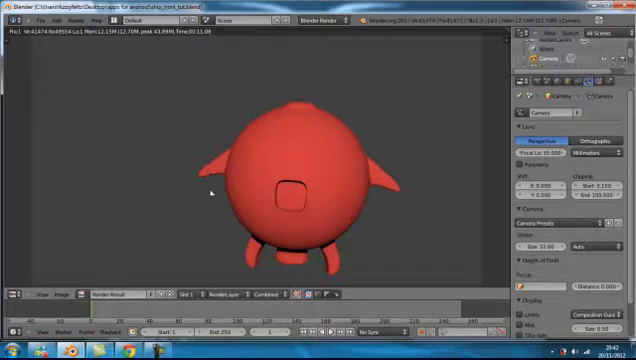
mouse_move(214, 259)
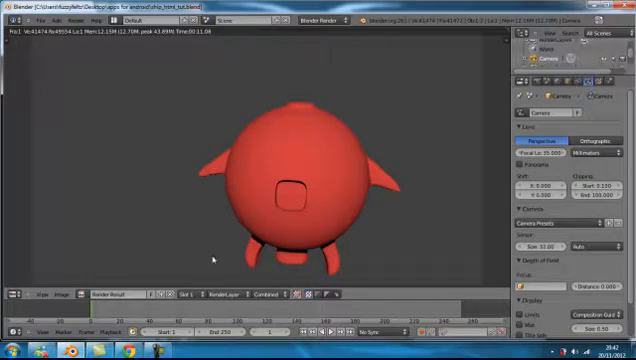